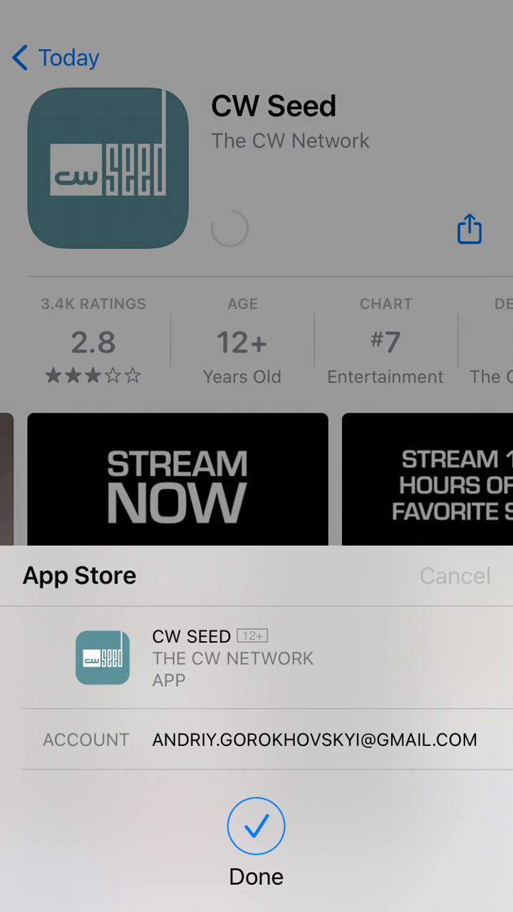
- Confirm the CW Seed download in the App Store install sheet
left_click(256, 827)
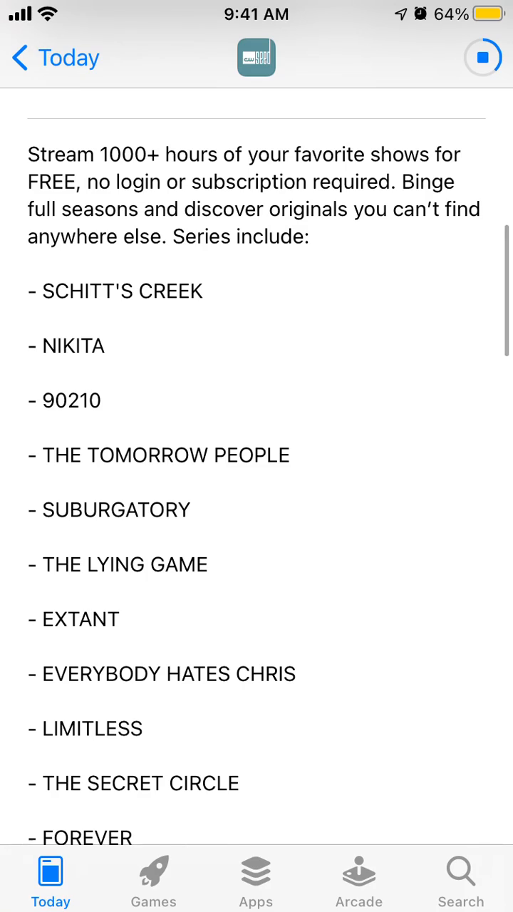
- Scroll through the CW Seed description of available series while the app installs
scroll("down", 3)
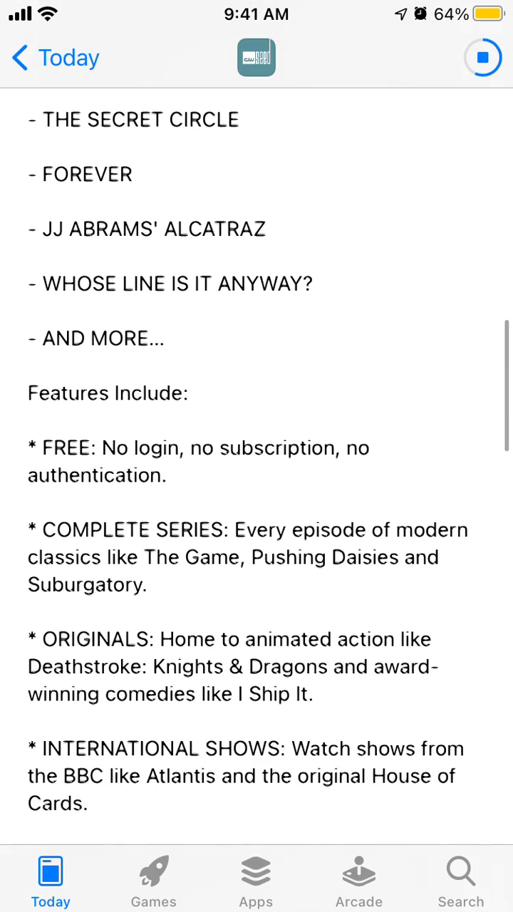
scroll("down", 3)
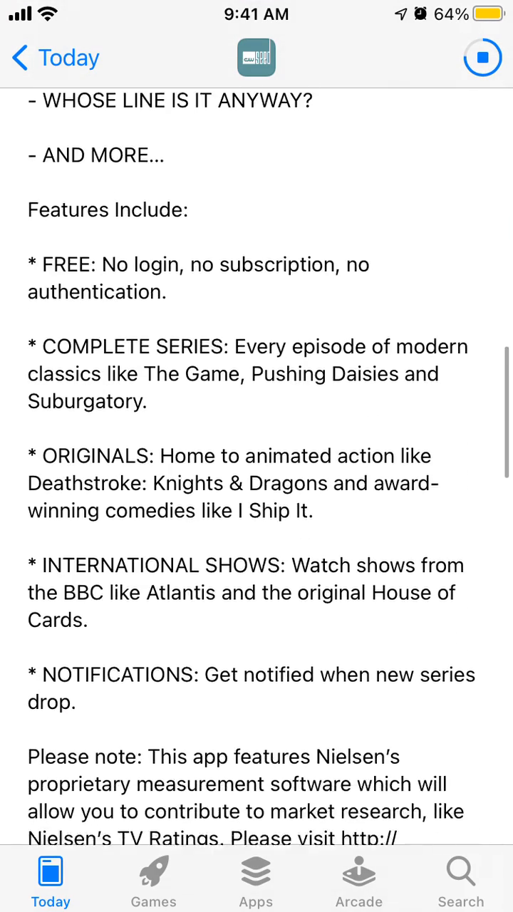
scroll("down", 3)
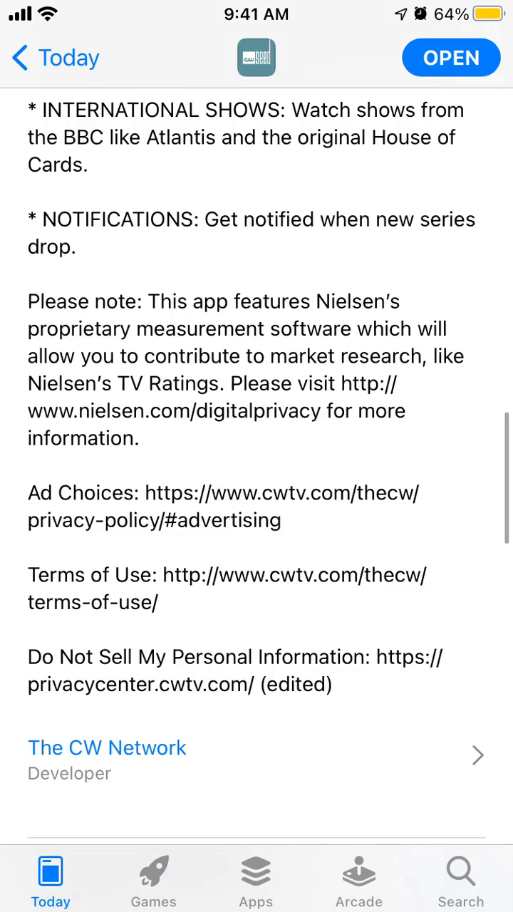
scroll("down", 3)
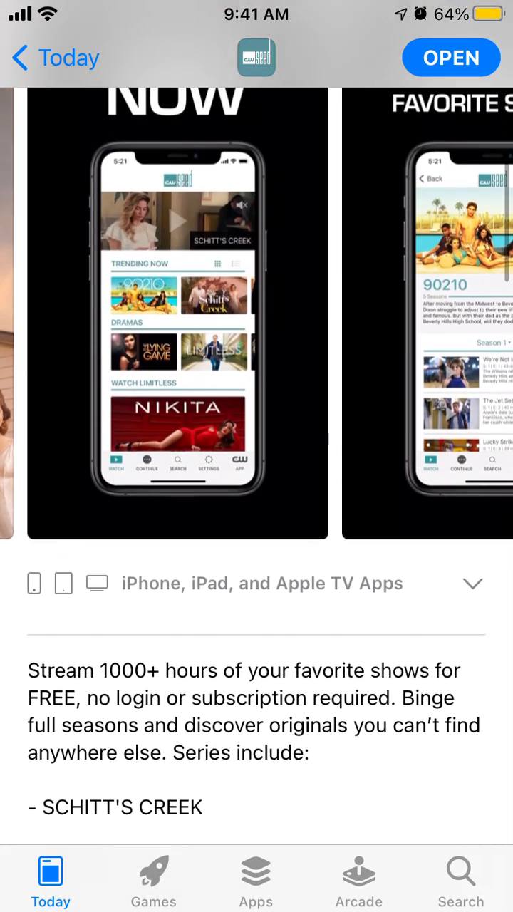
scroll("down", 3)
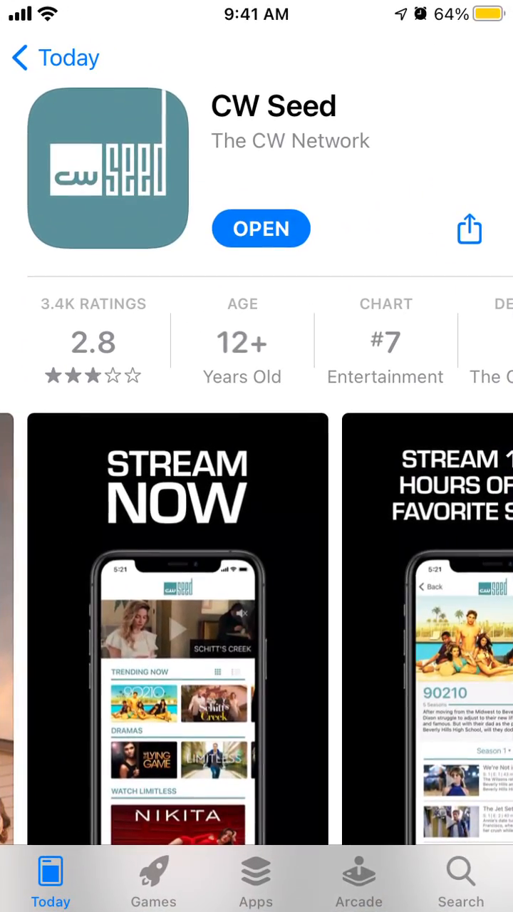
- Launch CW Seed from its App Store page and answer the Bluetooth permission alert
left_click(261, 228)
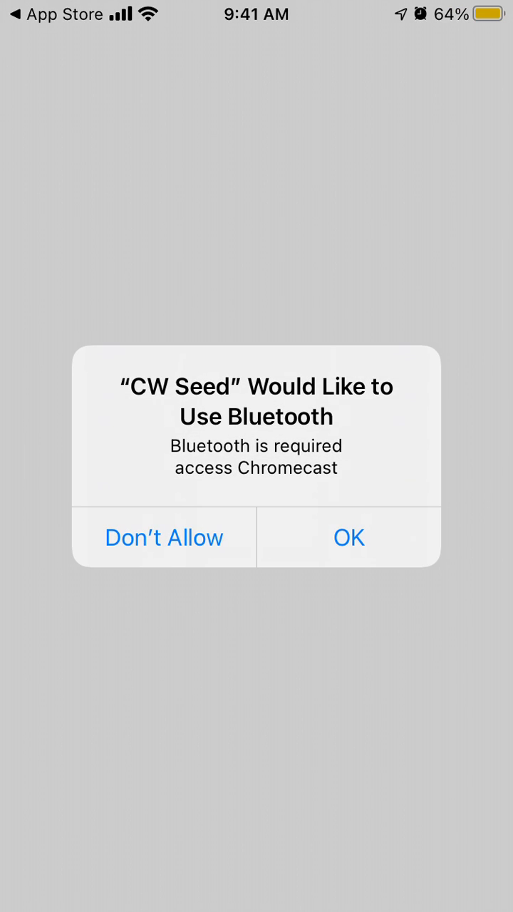
left_click(349, 538)
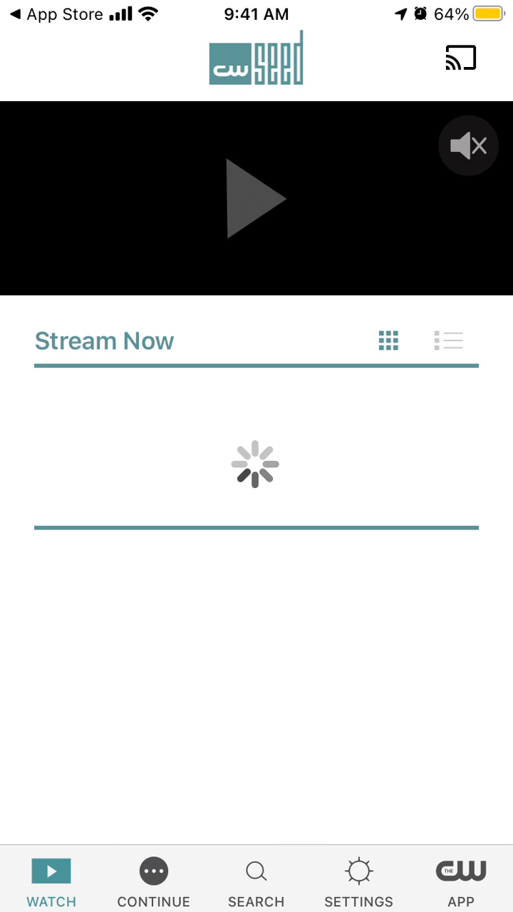
- View the empty Continue Watching tab, then the Settings tab showing version 2.5.0
left_click(153, 879)
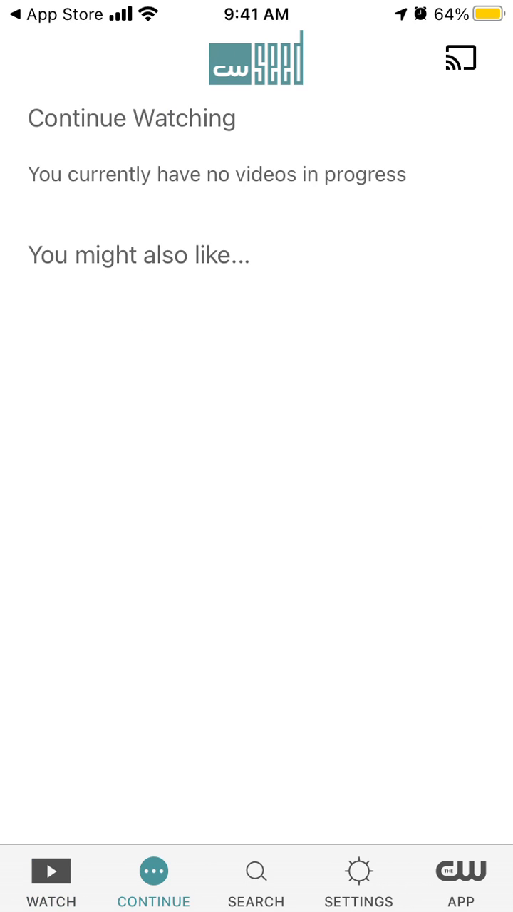
left_click(358, 879)
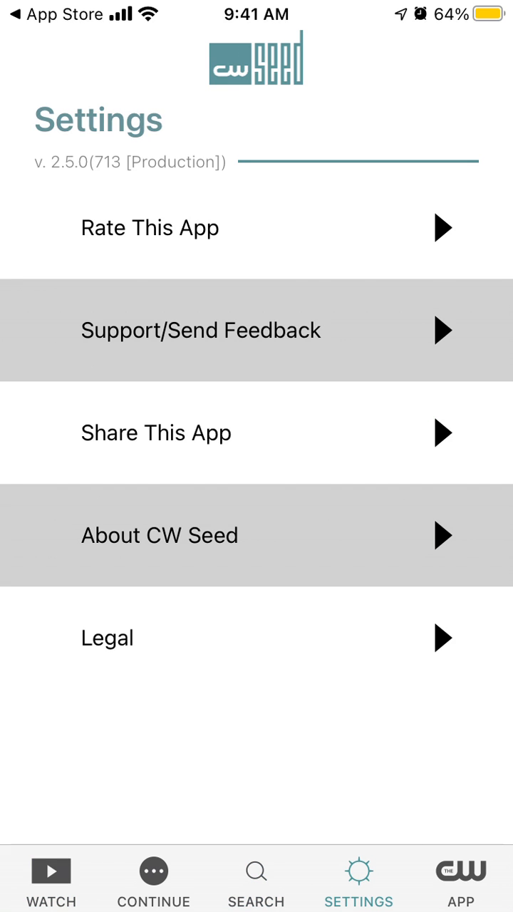